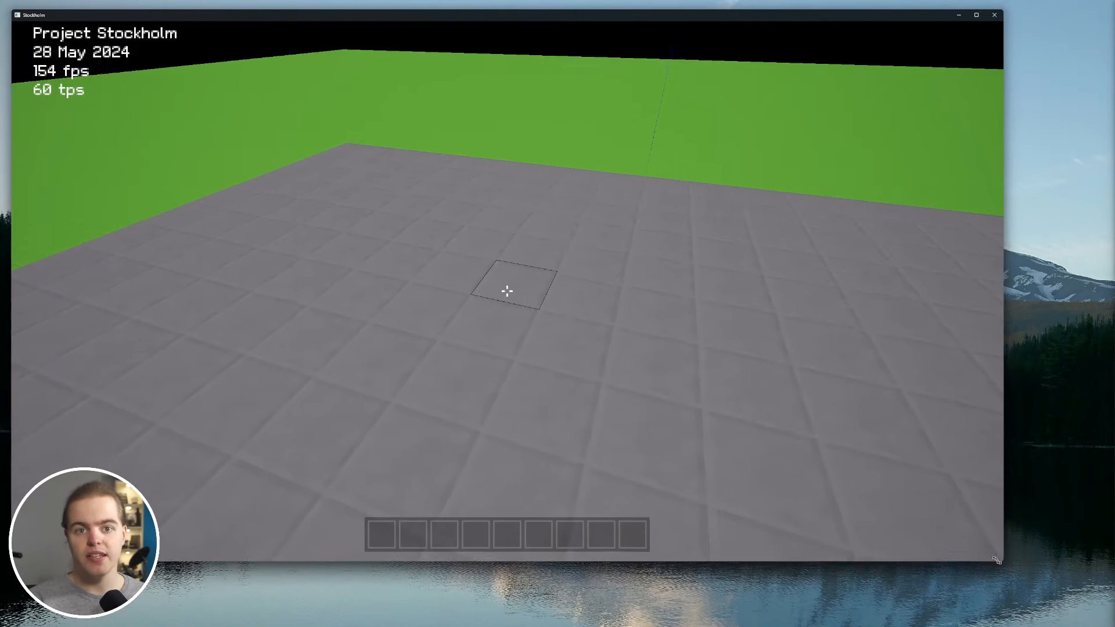
Restore the maximized game window and shrink it to a small window at the top-left
left_click(976, 14)
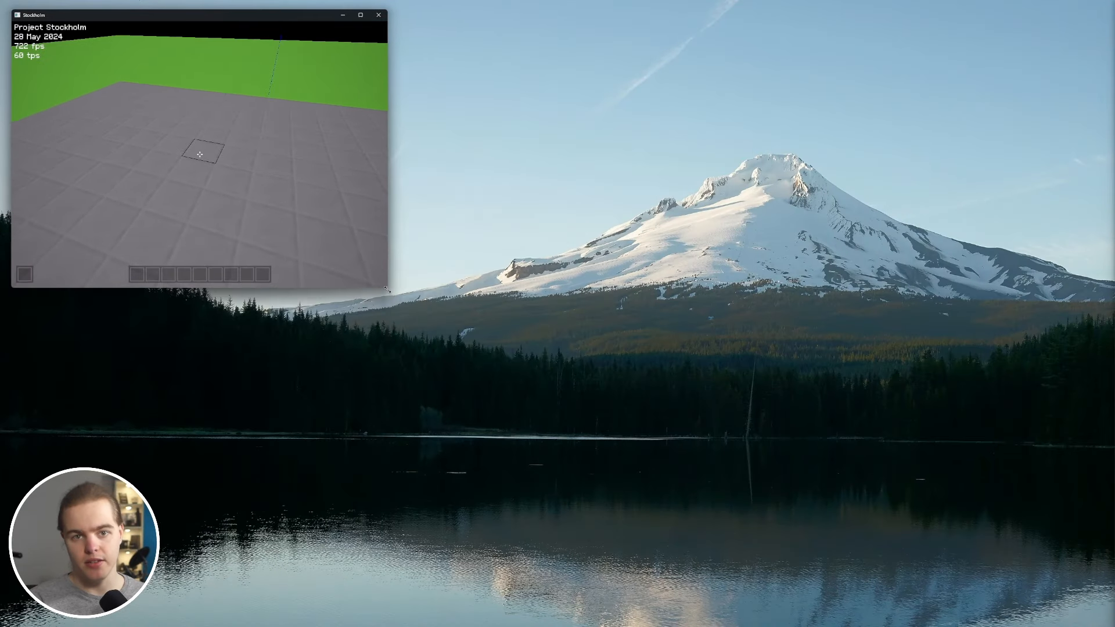
left_click(360, 15)
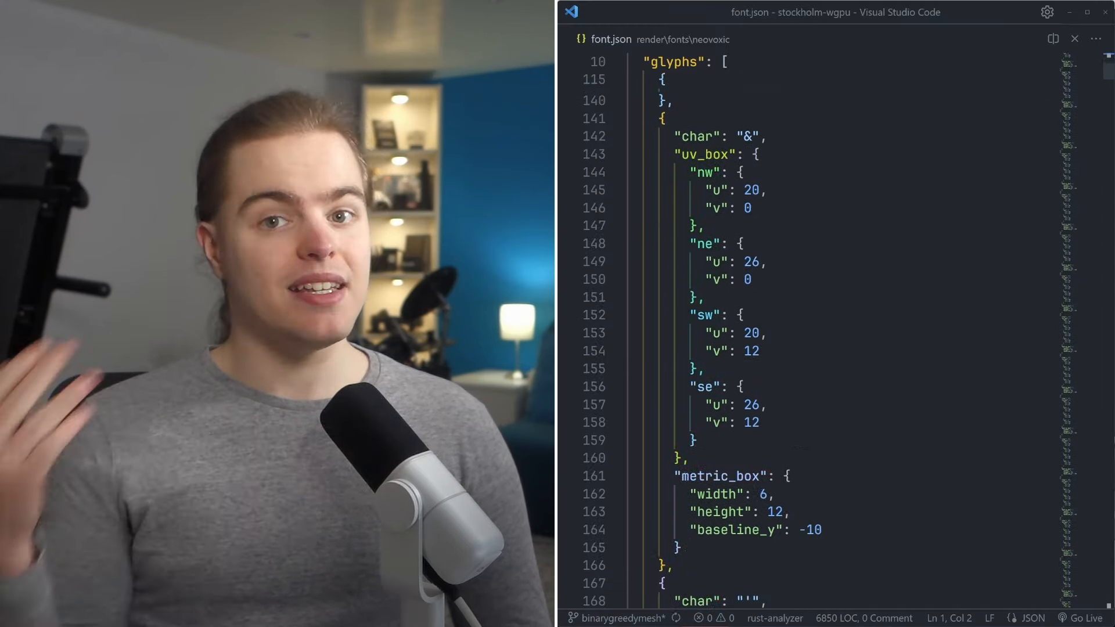
scroll("down", 3)
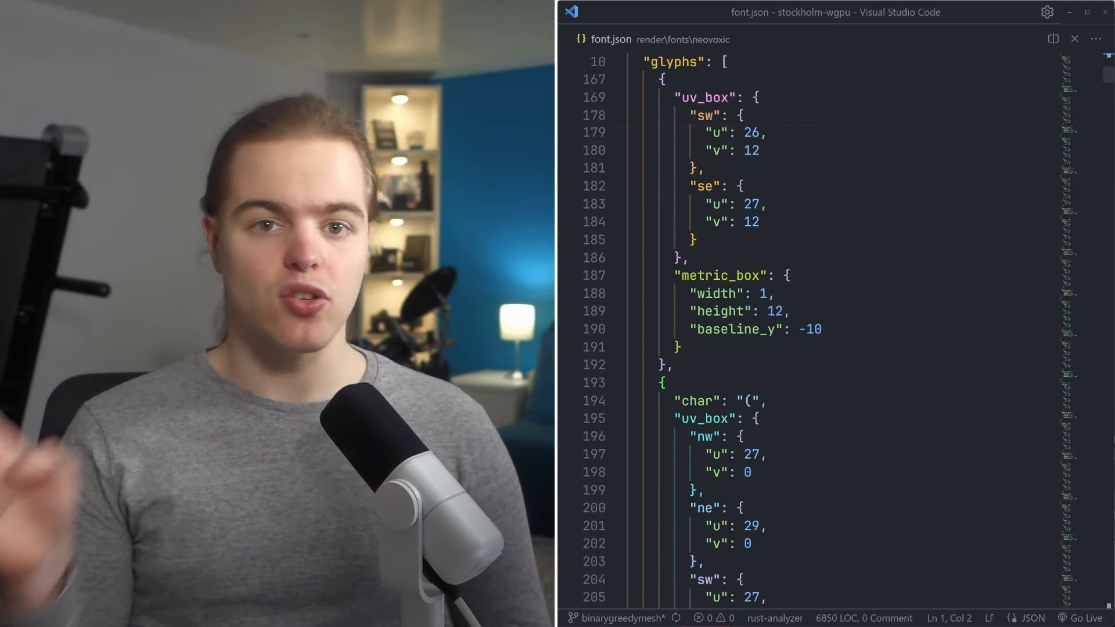